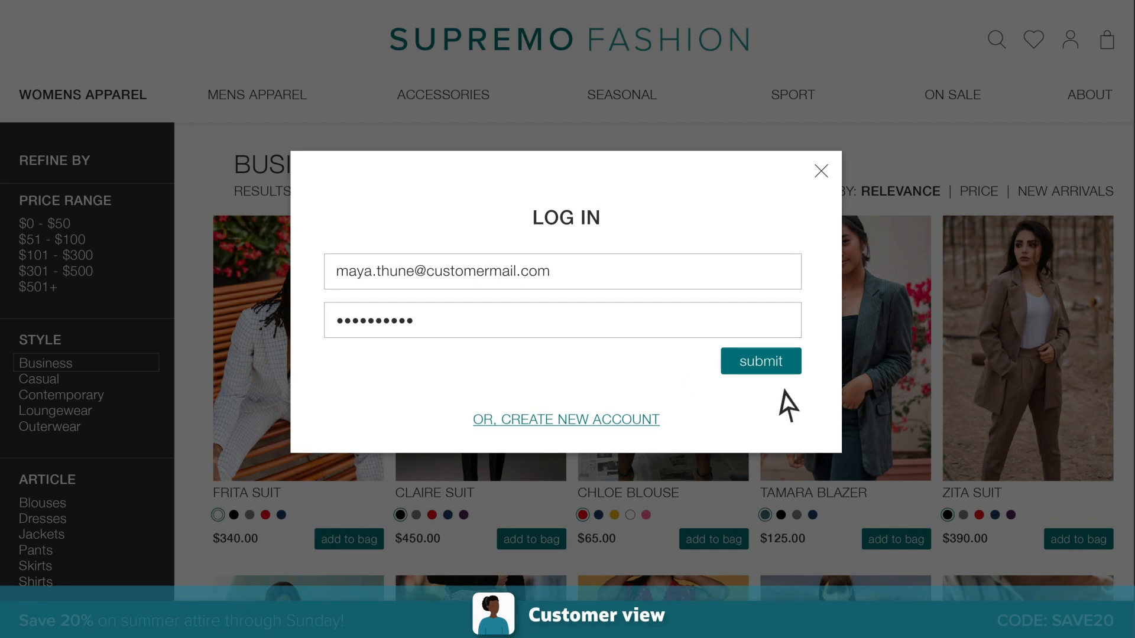
Submit the shopper's login on Supremo Fashion and return to the Business Collection page.
{"action": "left_click", "coordinate": [760, 361]}
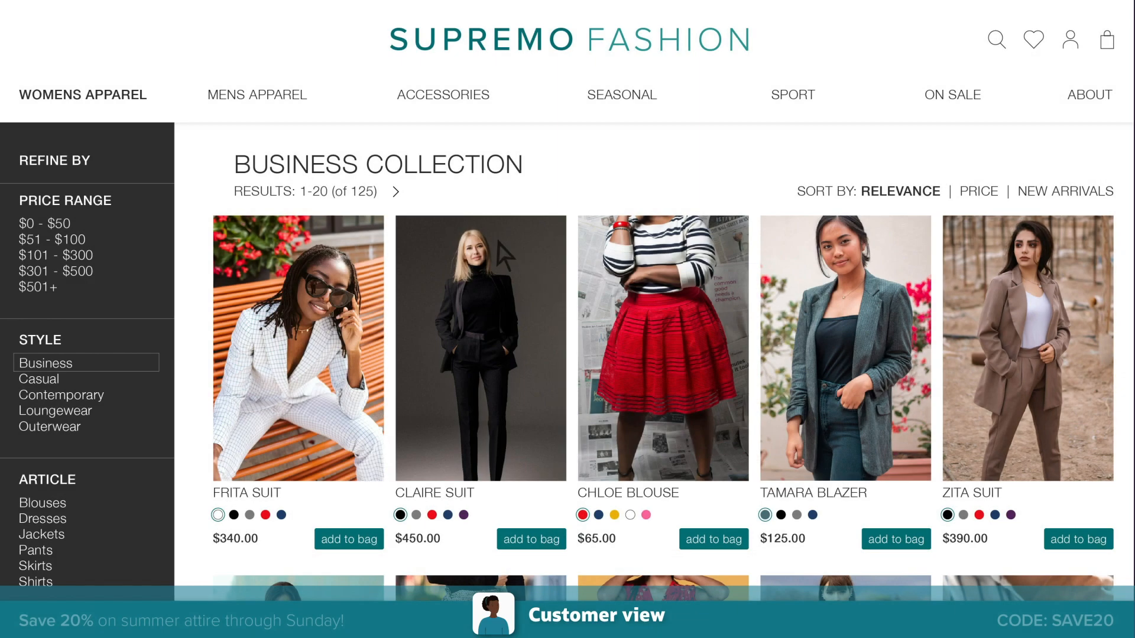
{"action": "left_click", "coordinate": [395, 192]}
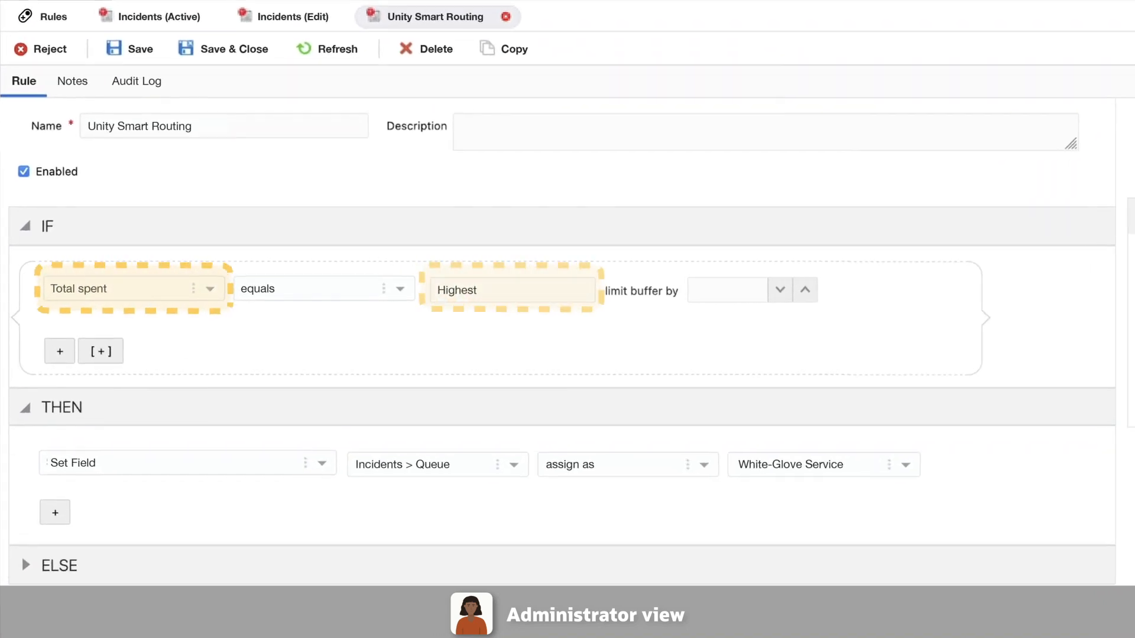
Show the Unity Smart Routing rule sending Highest total-spend customers to the White-Glove Service queue.
{"action": "left_click", "coordinate": [430, 465]}
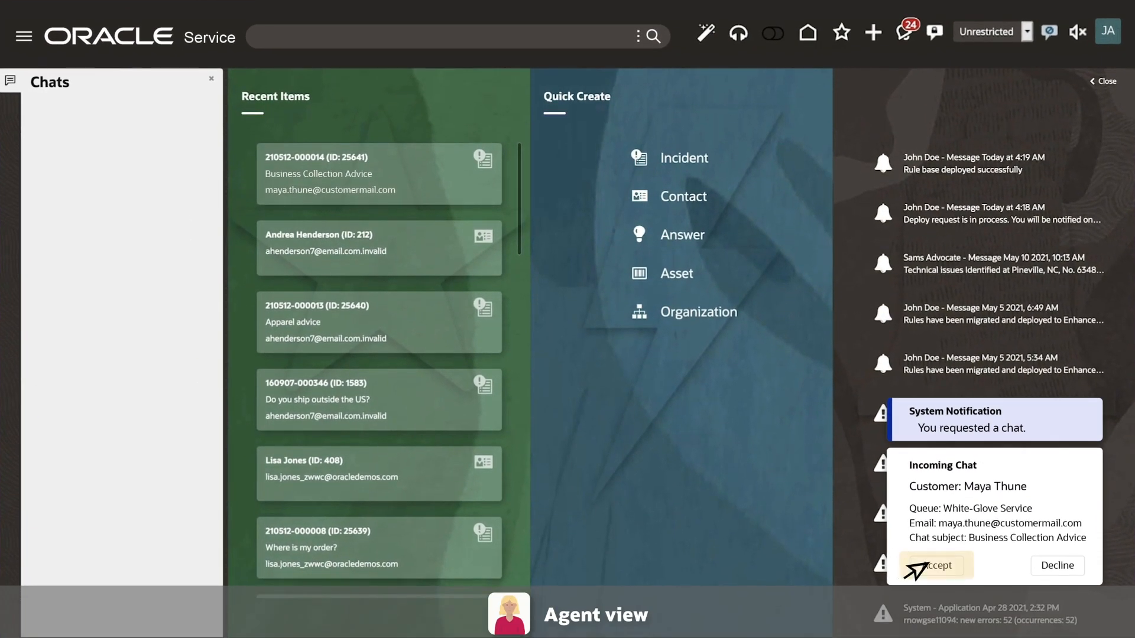
{"action": "left_click", "coordinate": [936, 565]}
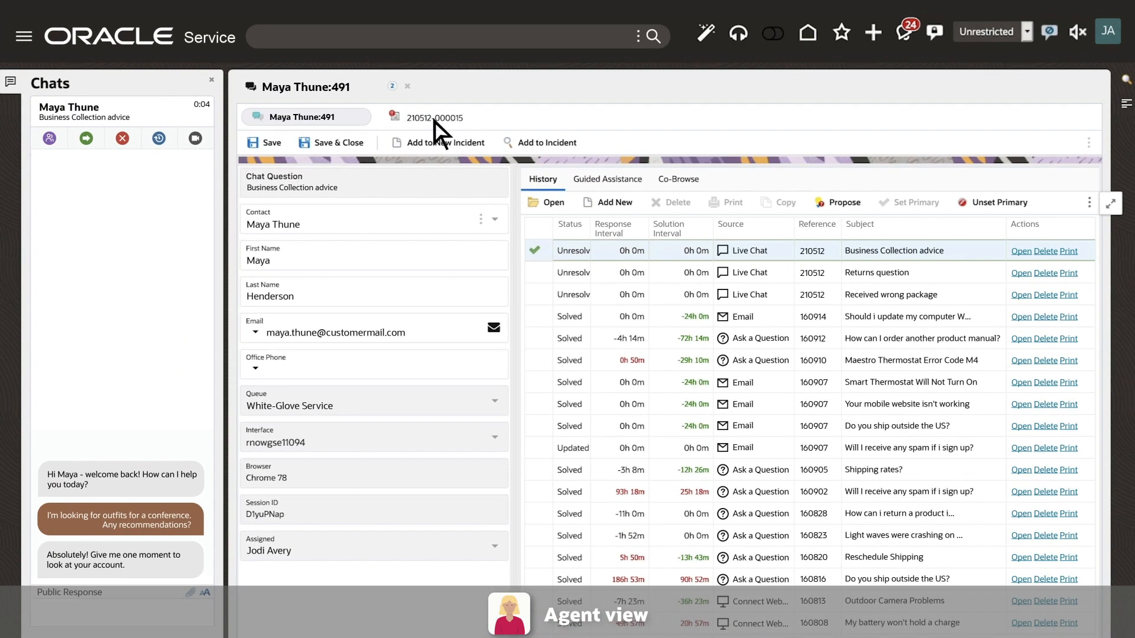
{"action": "left_click", "coordinate": [434, 117]}
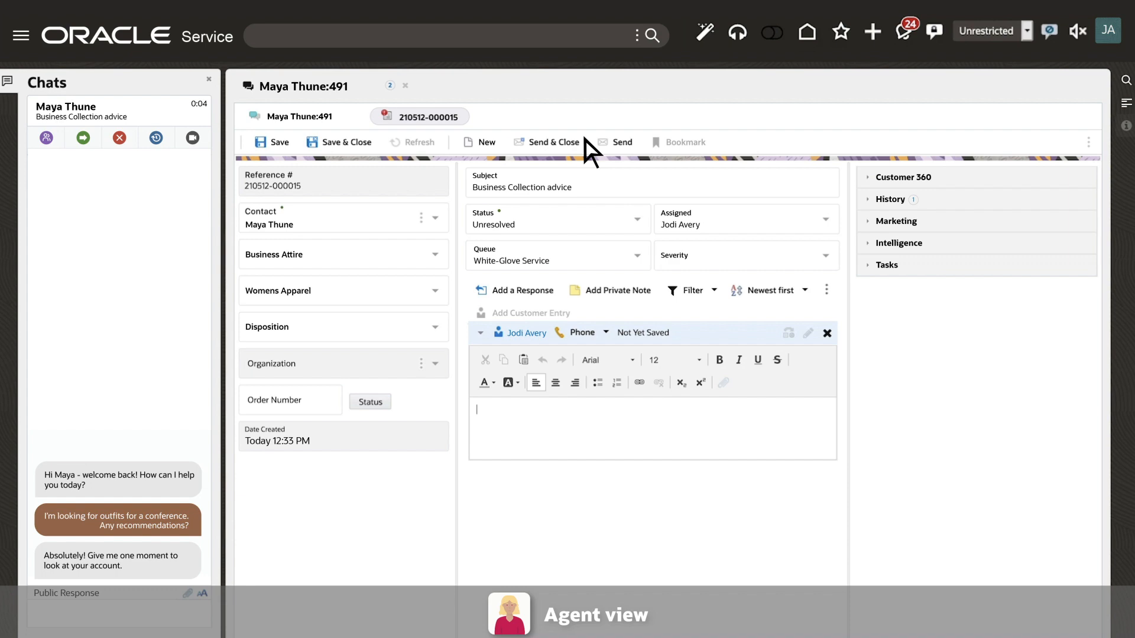
{"action": "left_click", "coordinate": [903, 177]}
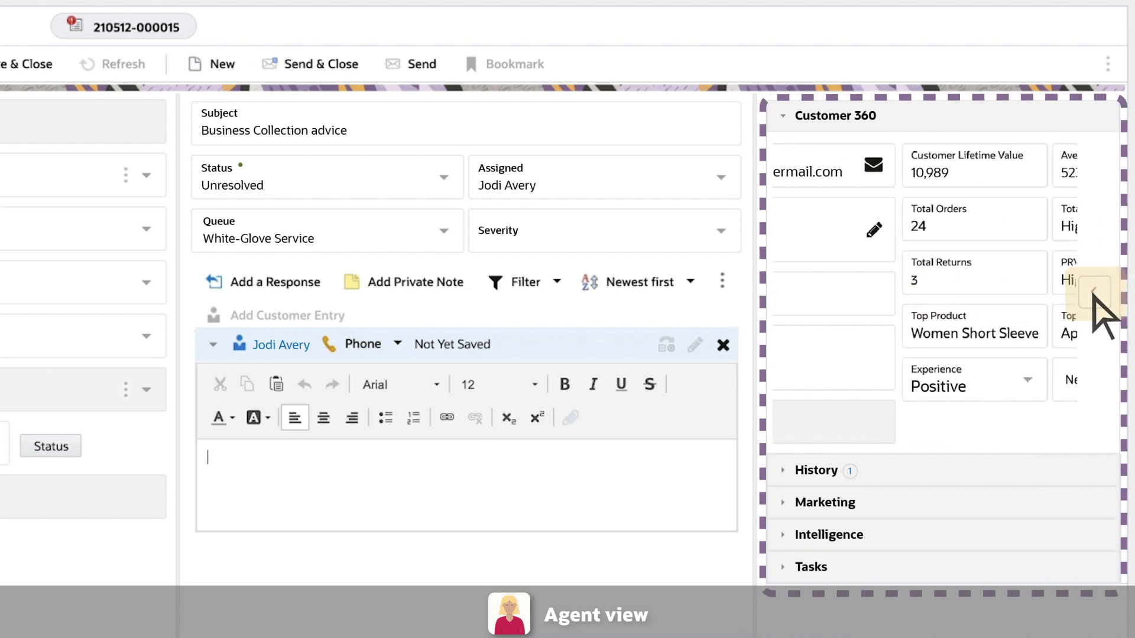
{"action": "left_click", "coordinate": [1095, 292]}
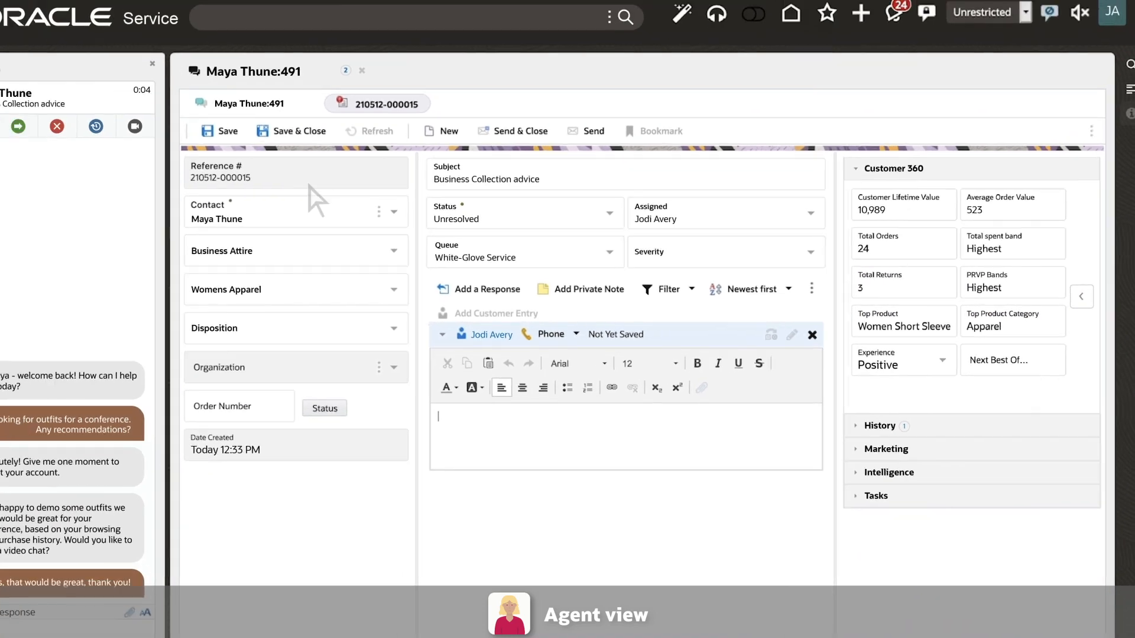
{"action": "left_click", "coordinate": [133, 126]}
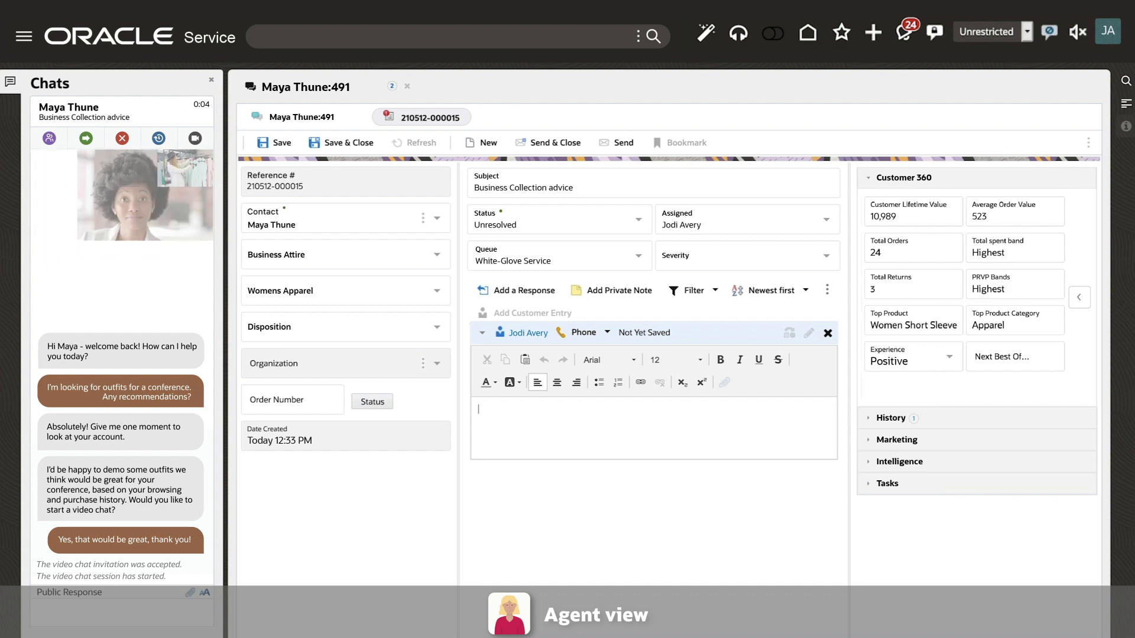
{"action": "left_click", "coordinate": [900, 462]}
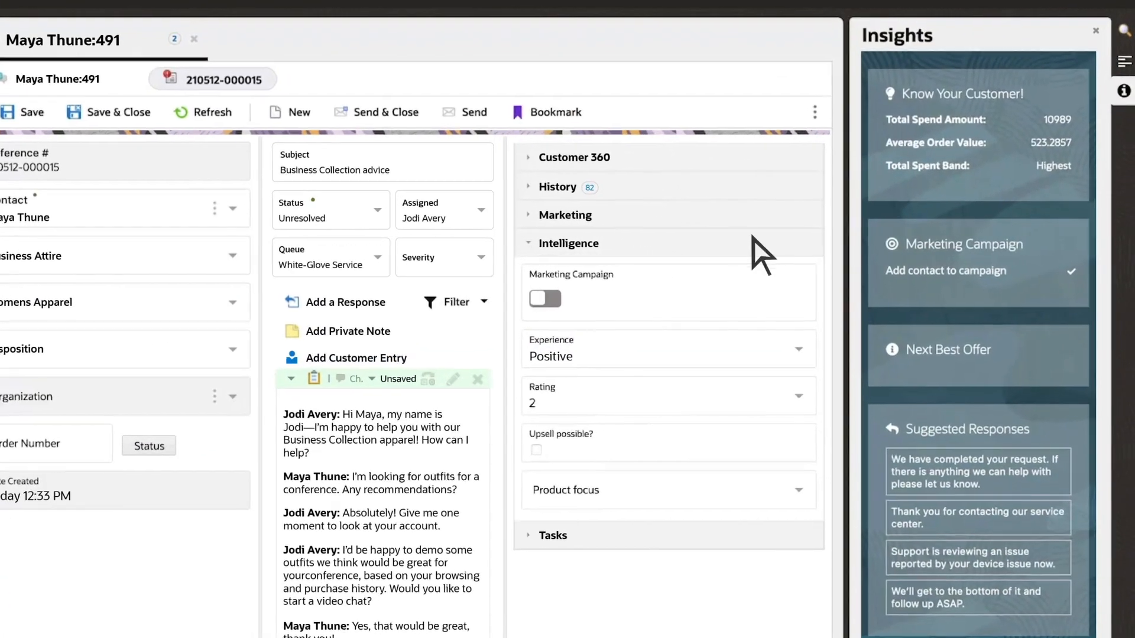
{"action": "left_click", "coordinate": [544, 299]}
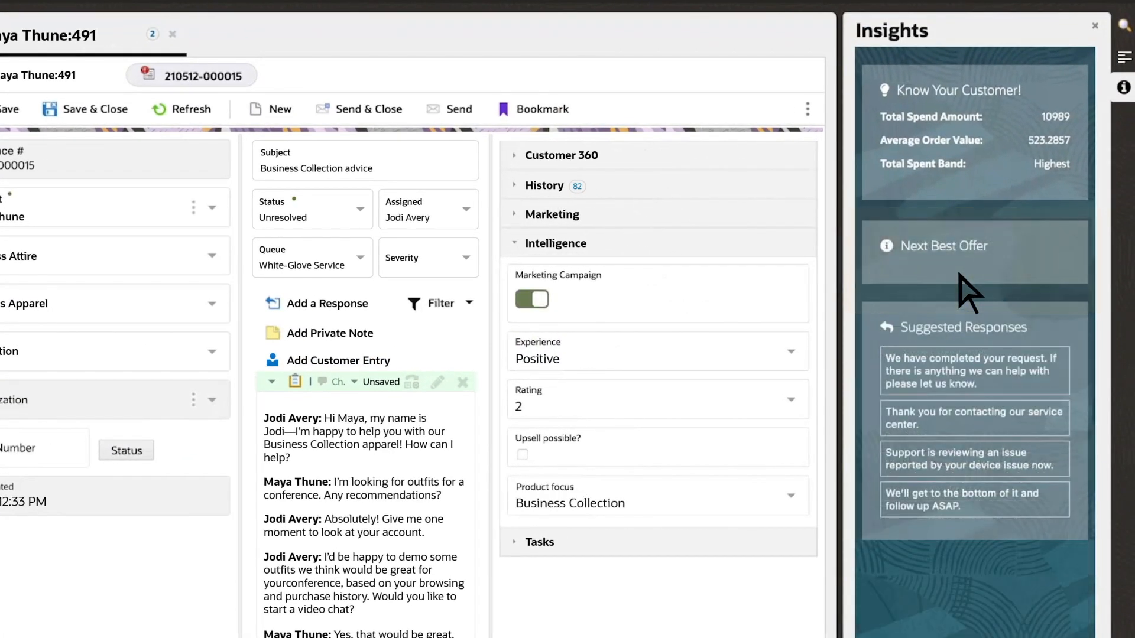